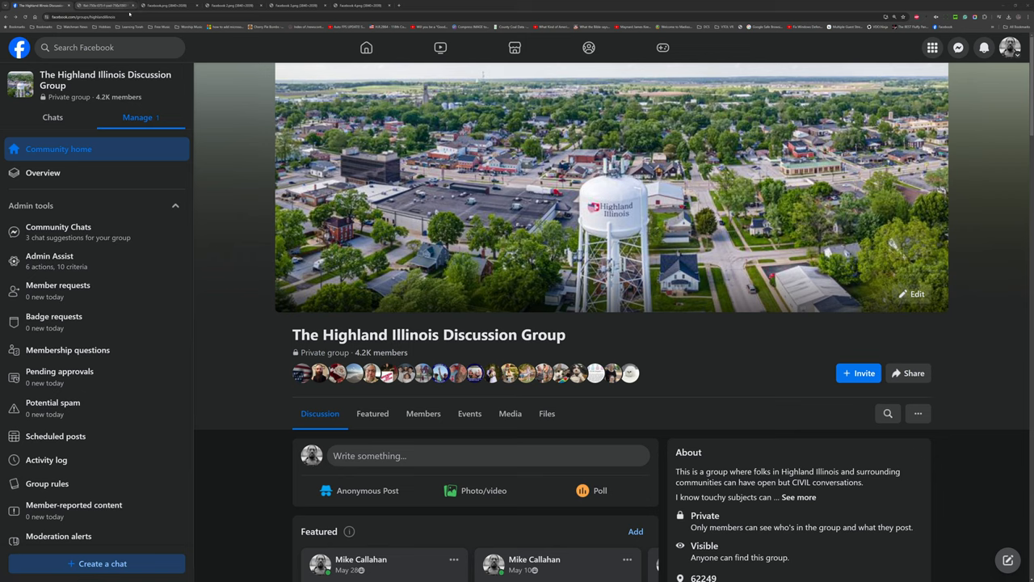
Step: Show the saved removal notice, then the Sexual activity rule it cites
left_click(105, 6)
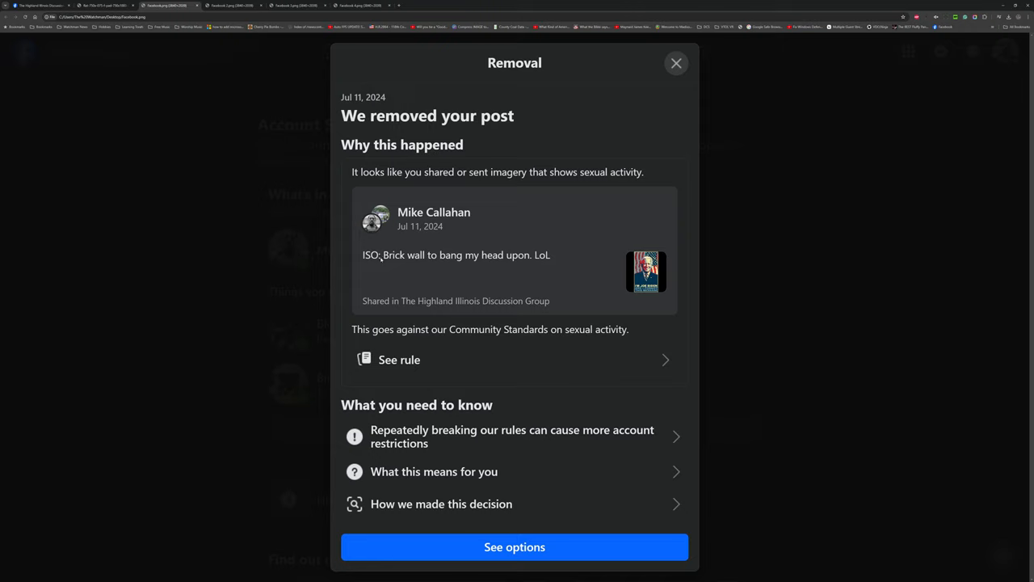
mouse_move(408, 339)
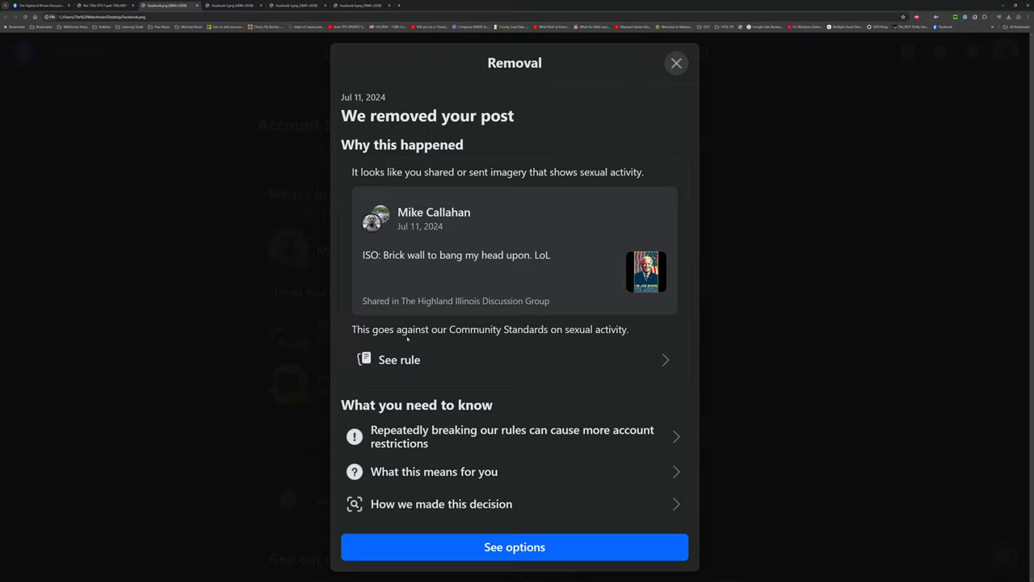
mouse_move(511, 332)
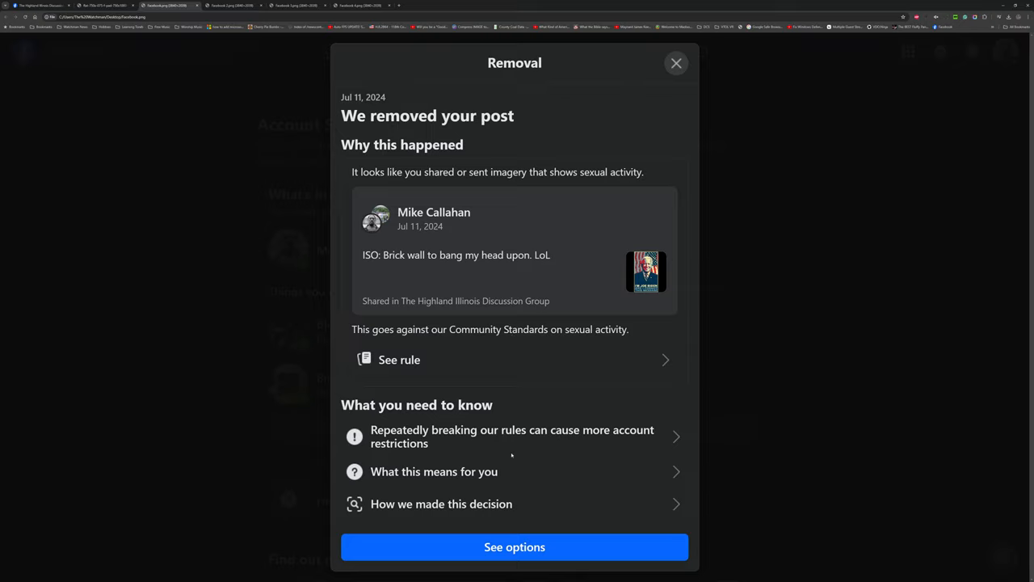
mouse_move(499, 480)
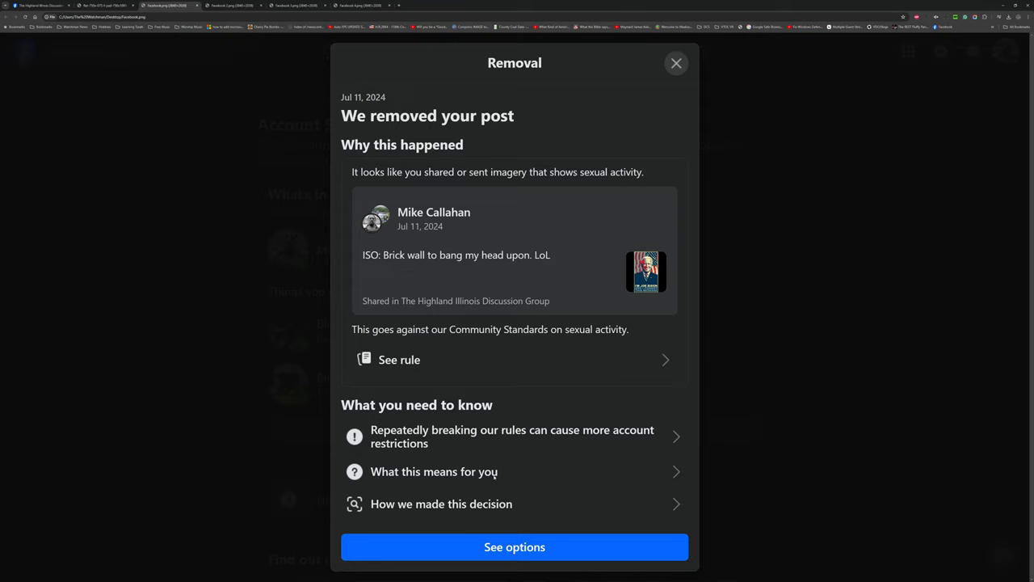
mouse_move(509, 566)
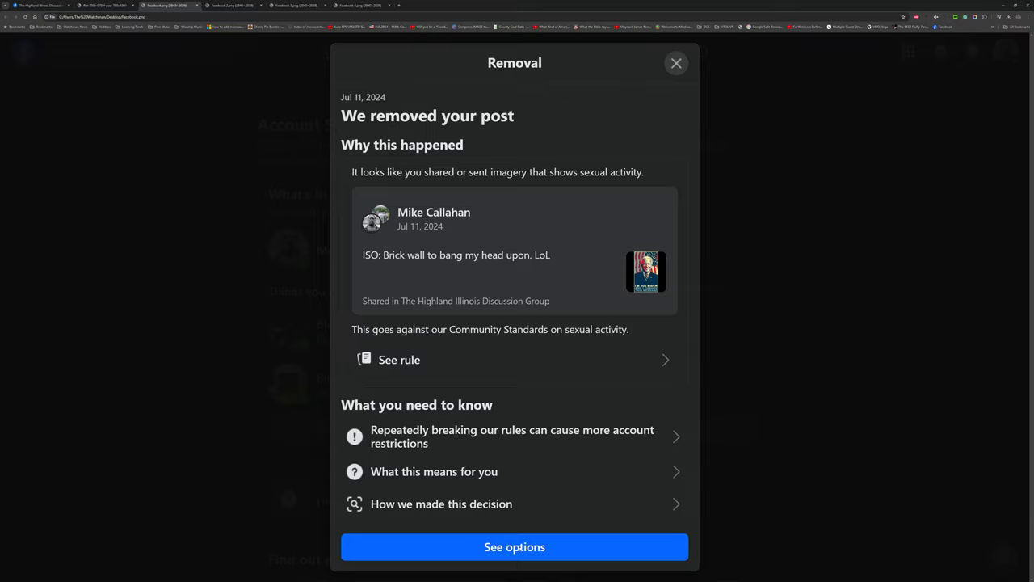
left_click(399, 360)
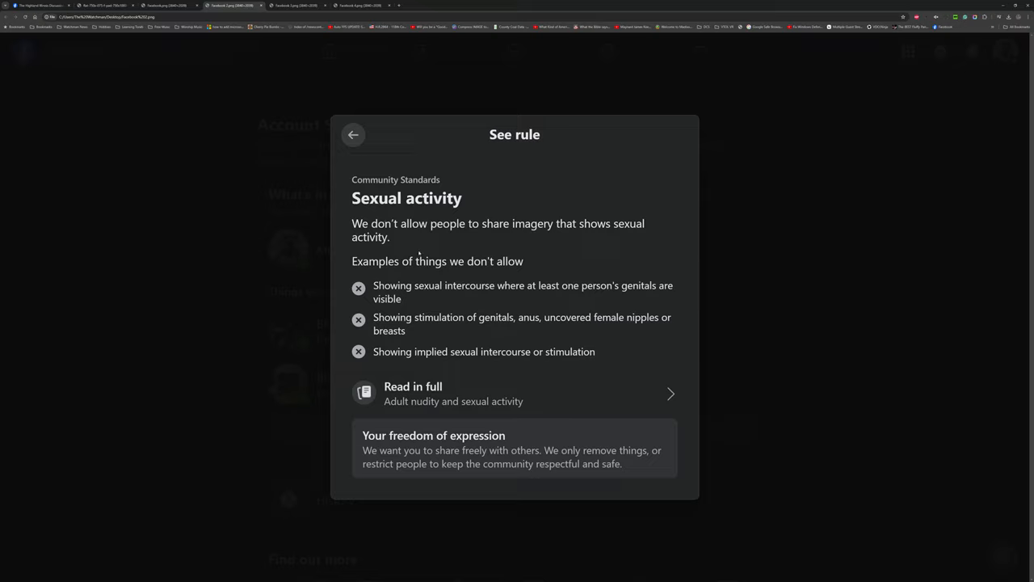
mouse_move(459, 279)
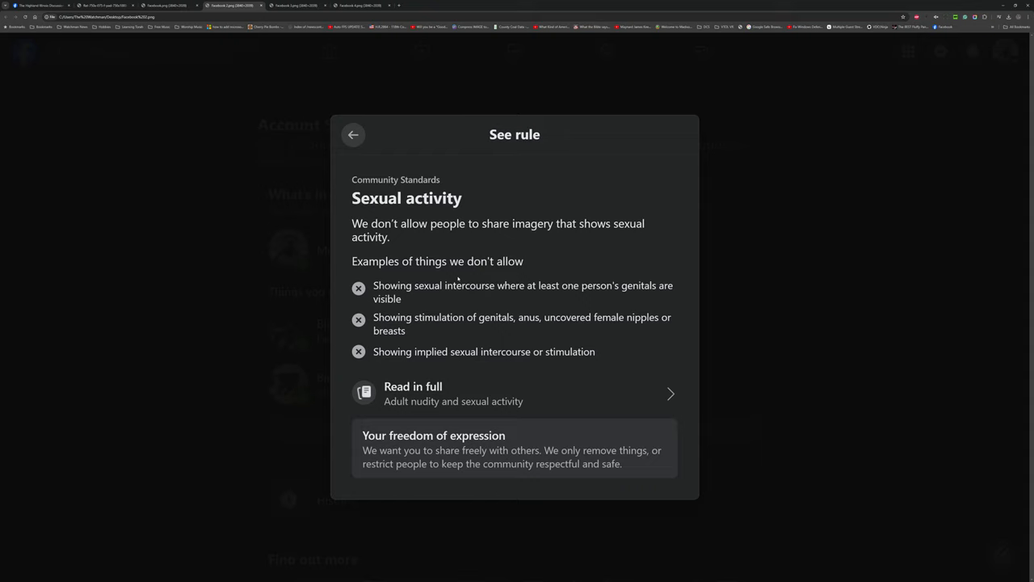
mouse_move(397, 140)
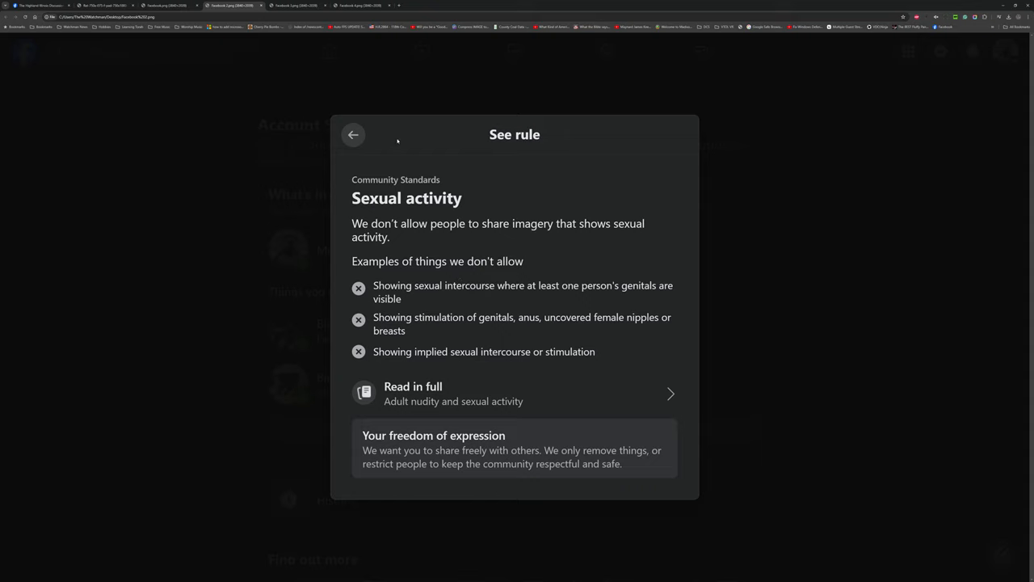
Step: Show the restriction history of past posting, calling and live video limits back to 2020
left_click(353, 135)
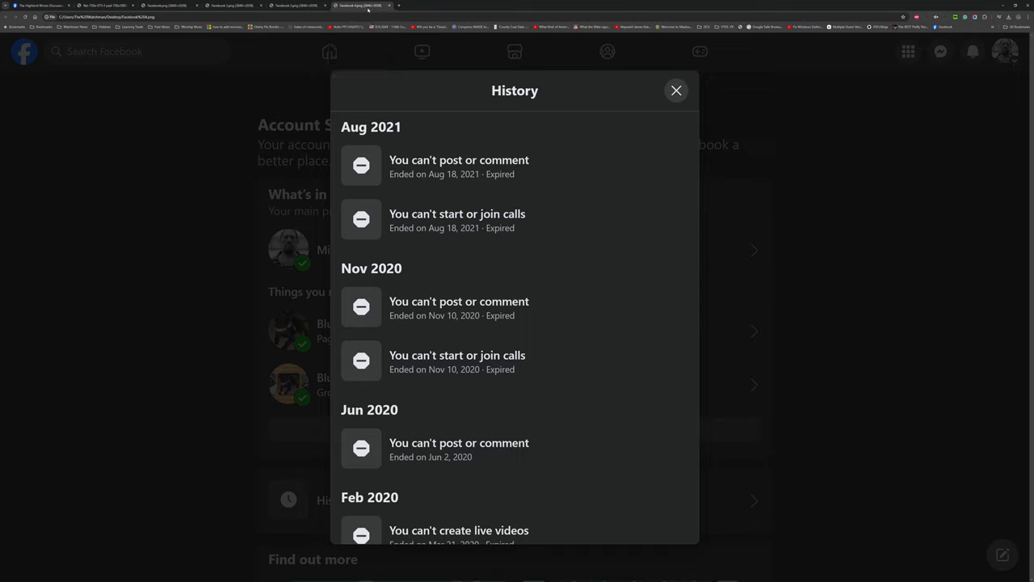
mouse_move(203, 210)
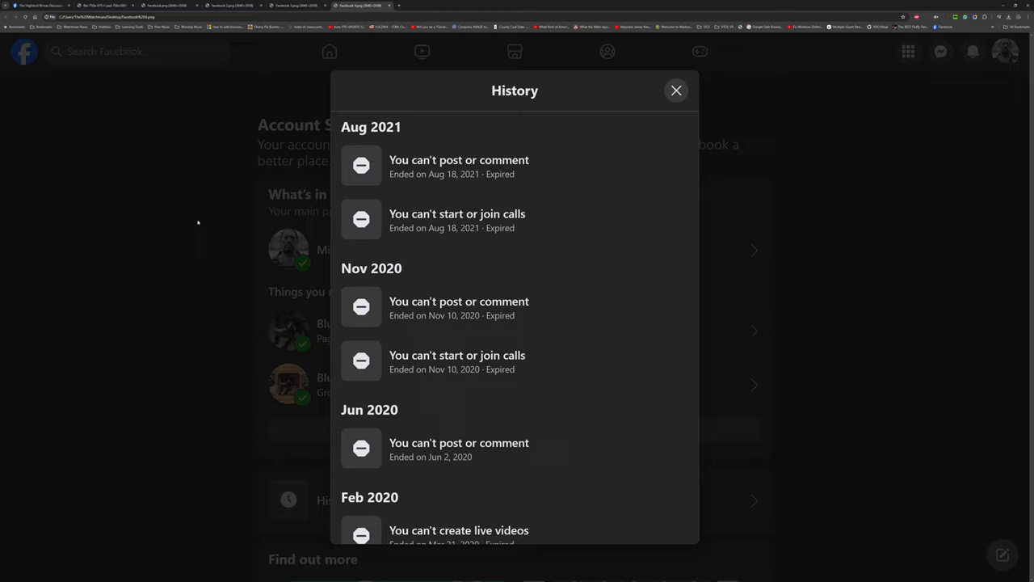
mouse_move(197, 224)
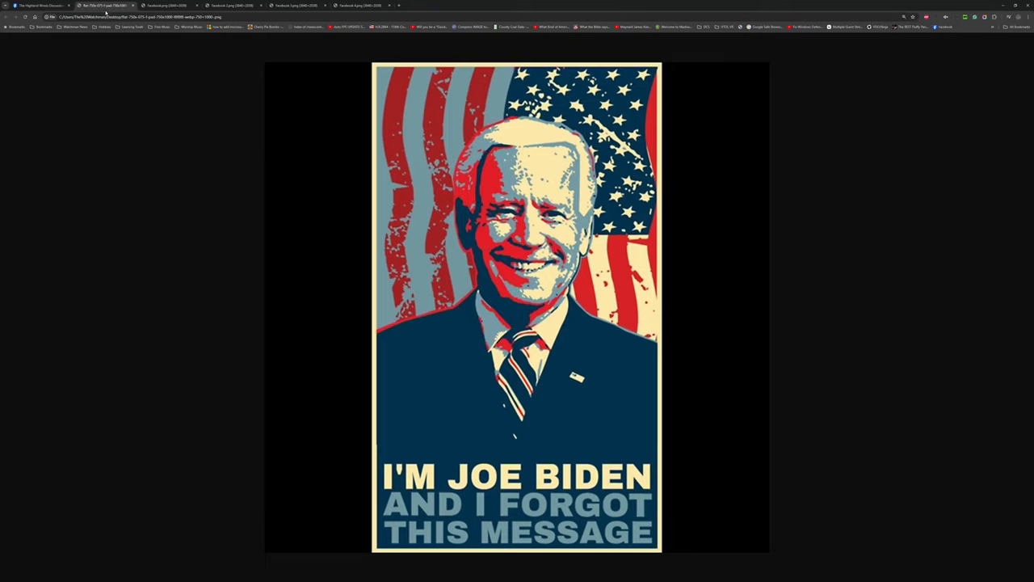
Step: Return from the Joe Biden poster image to the restriction history screenshot
left_click(165, 6)
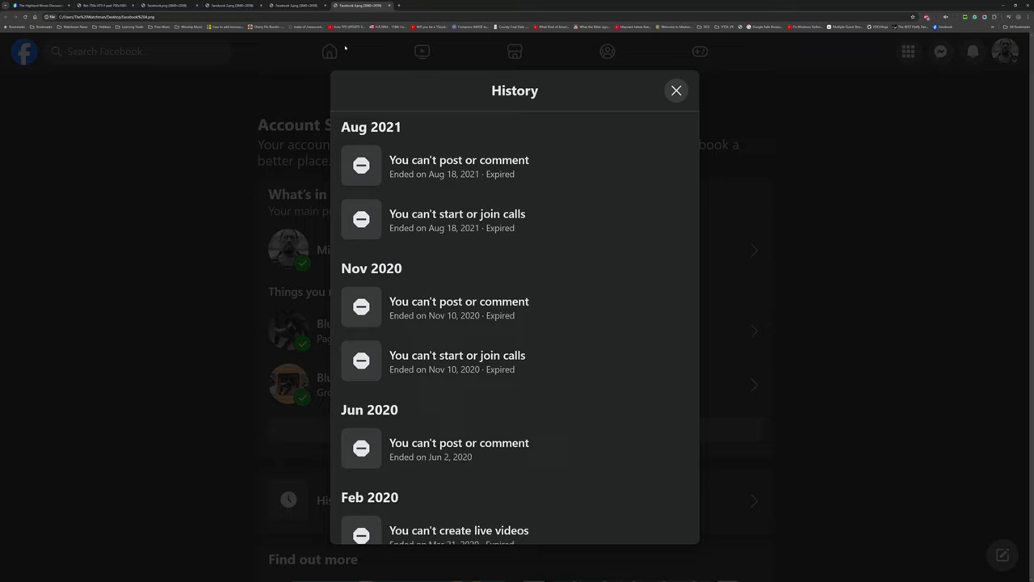
mouse_move(343, 61)
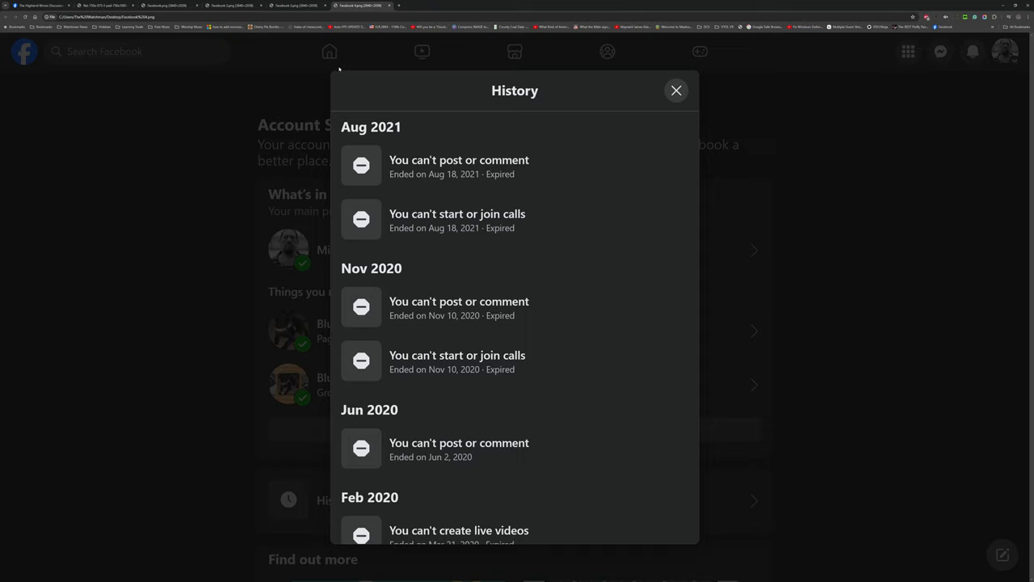
mouse_move(333, 77)
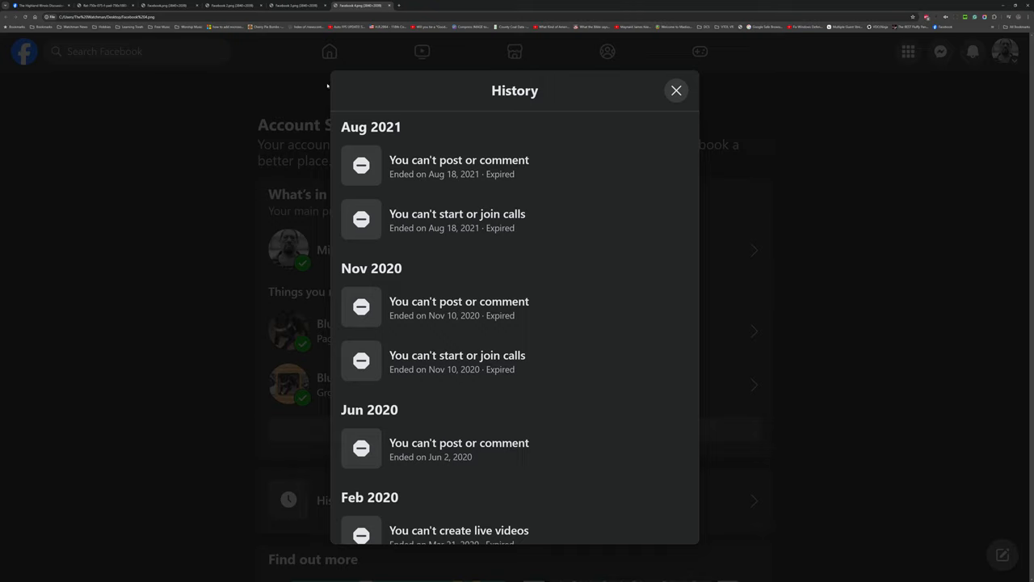
mouse_move(324, 89)
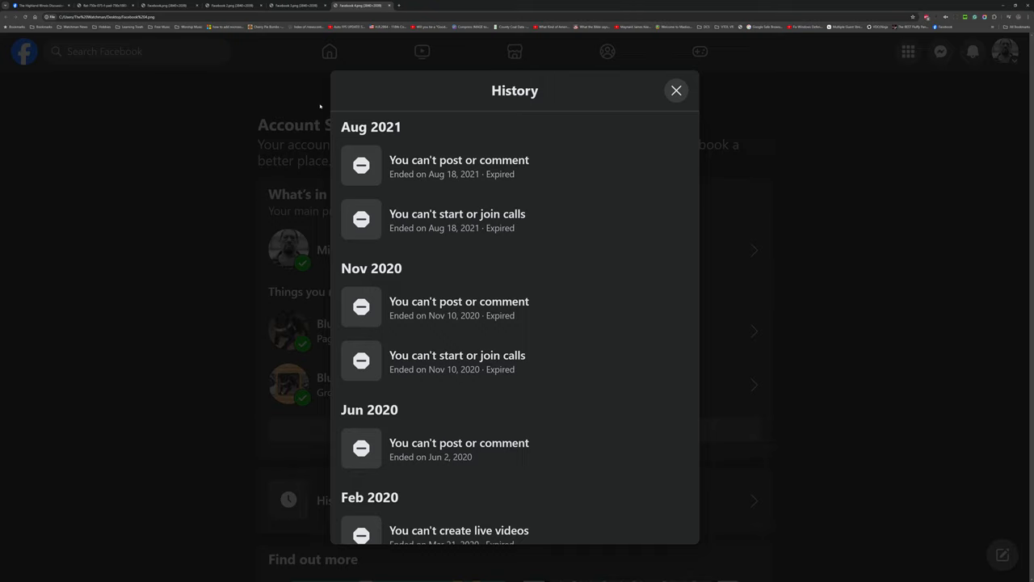
mouse_move(189, 384)
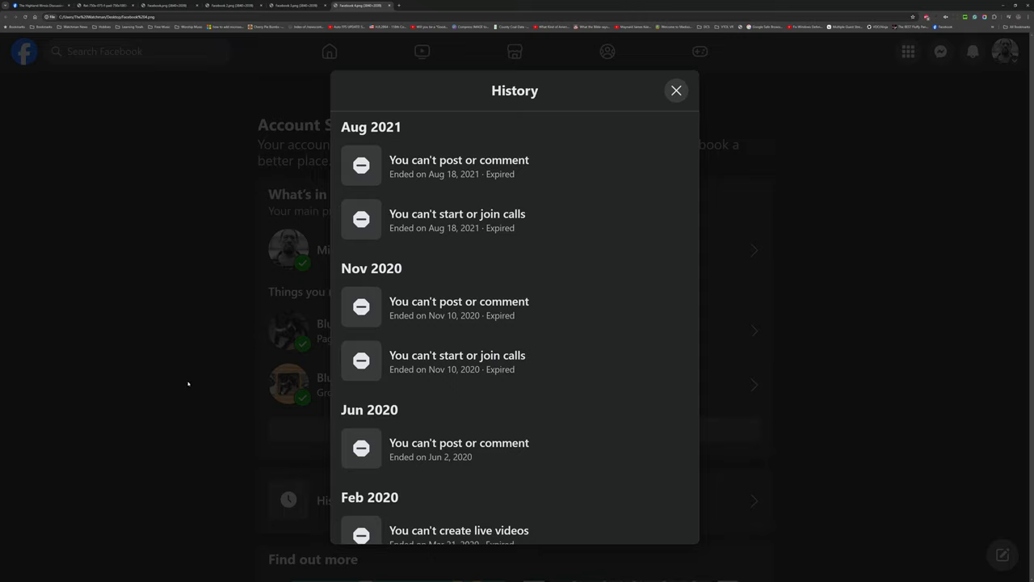